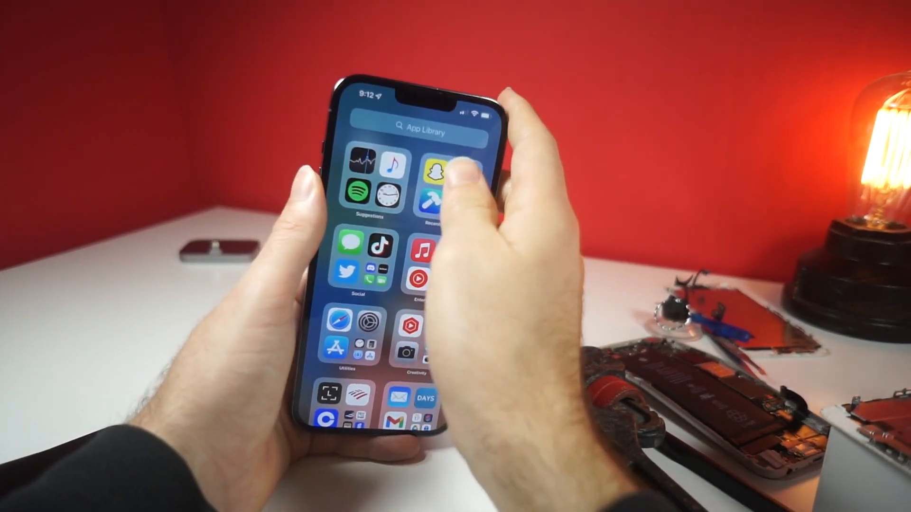
Step: Launch Snapchat from the Recently Added folder, landing on the chat with Mk
left_click(434, 168)
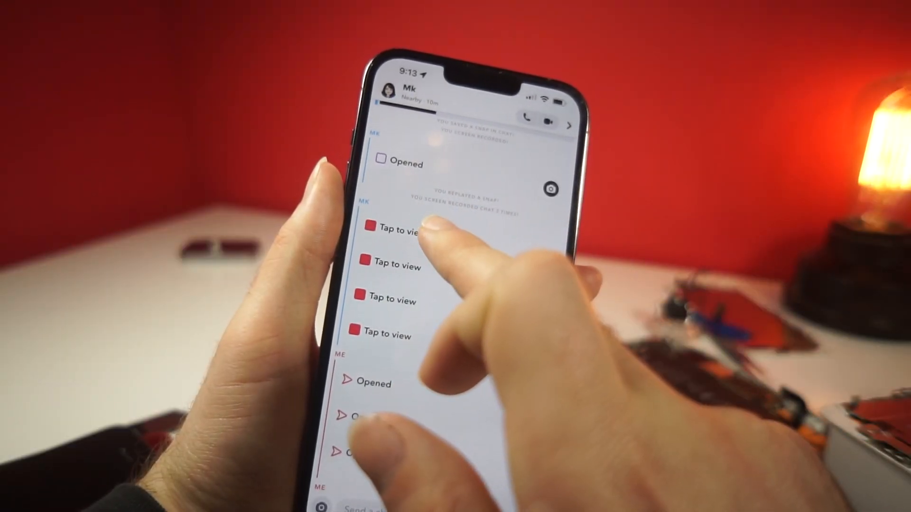
Step: Start viewing one of Mk's red 'Tap to view' unopened snaps in the chat
left_click(385, 225)
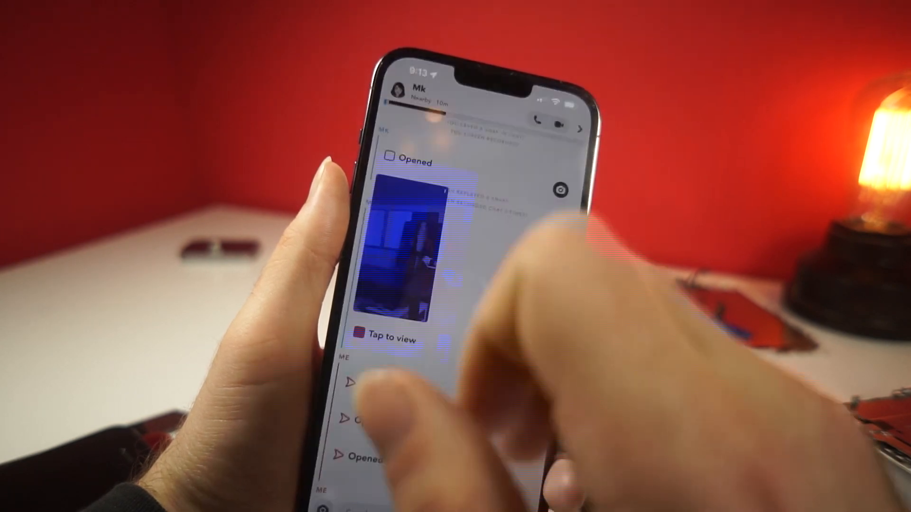